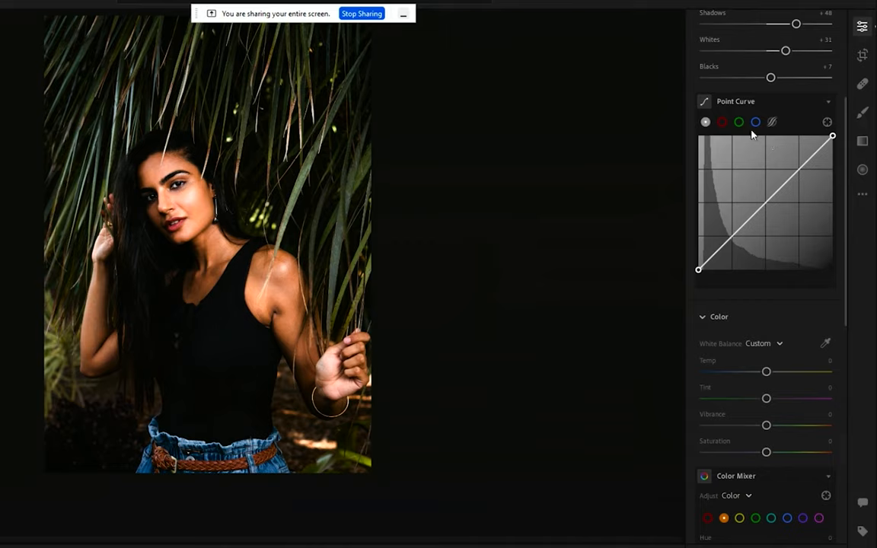
pyautogui.moveTo(749, 231)
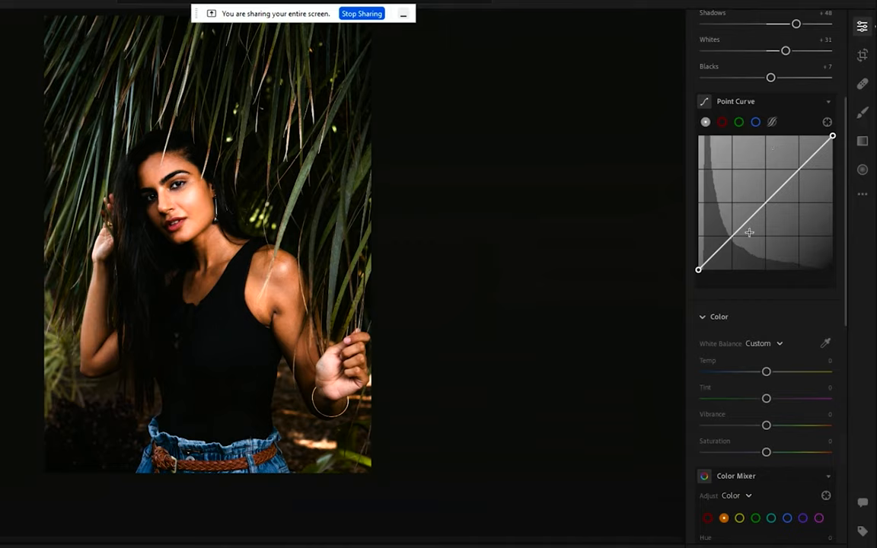
pyautogui.moveTo(761, 183)
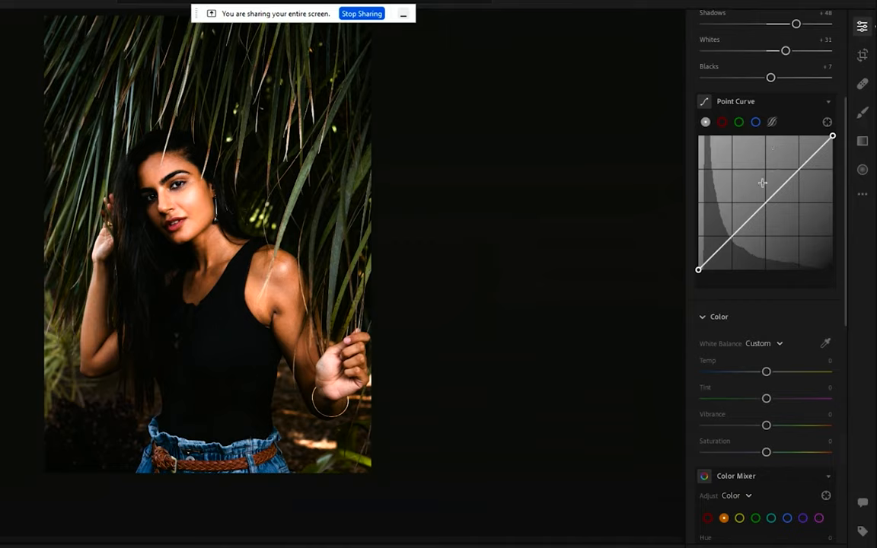
pyautogui.moveTo(713, 155)
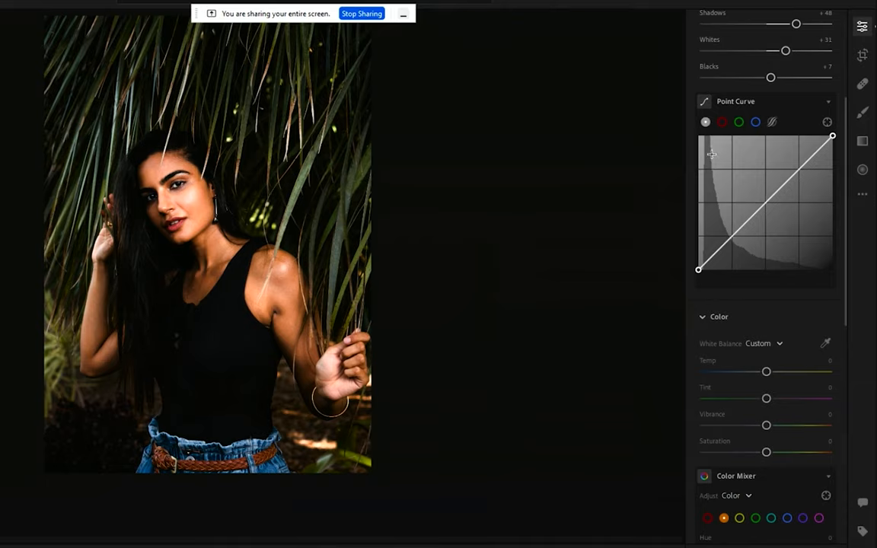
pyautogui.moveTo(801, 262)
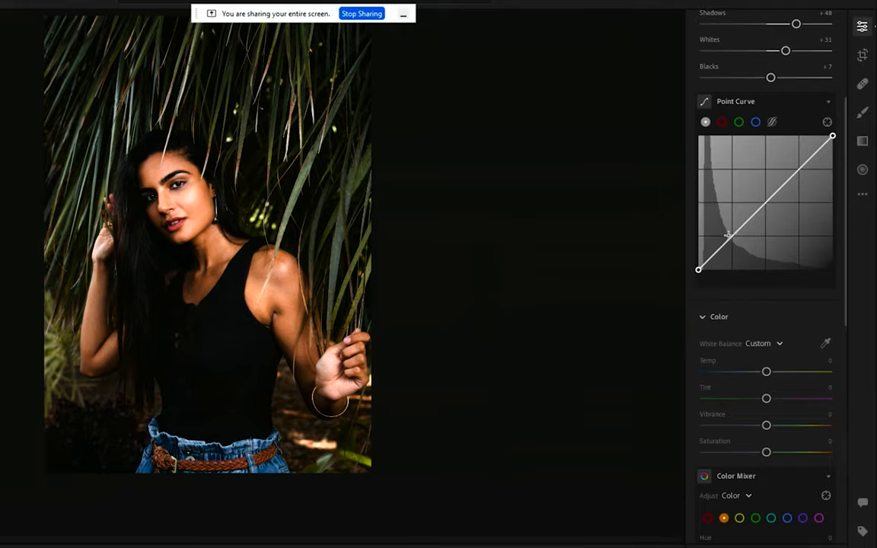
# Add a midtone anchor on the point curve, test lifting it, and return it to the diagonal
pyautogui.moveTo(728, 234); pyautogui.dragTo(762, 186)
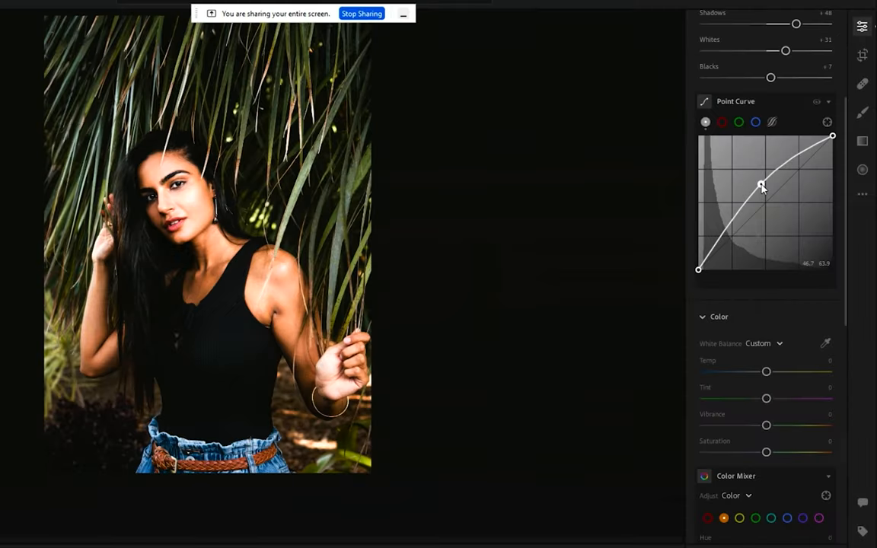
pyautogui.moveTo(761, 185); pyautogui.dragTo(750, 201)
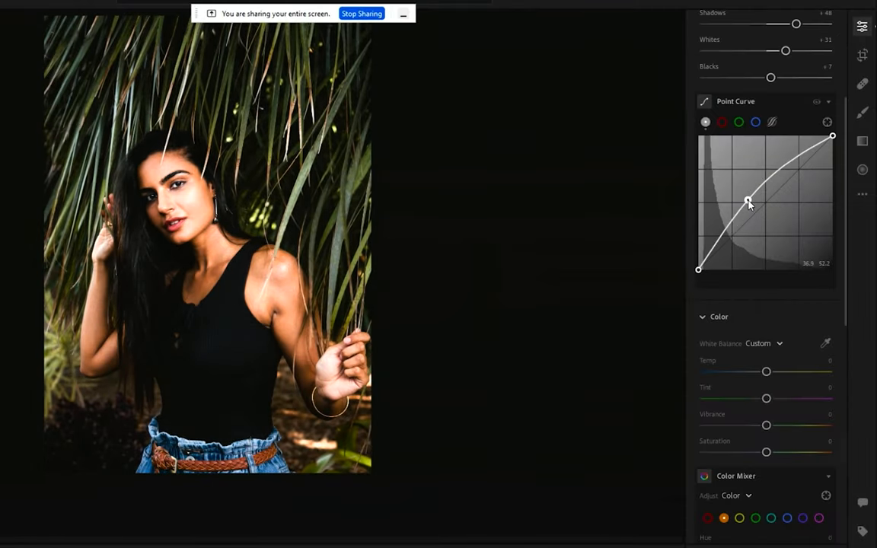
pyautogui.moveTo(749, 201); pyautogui.dragTo(764, 204)
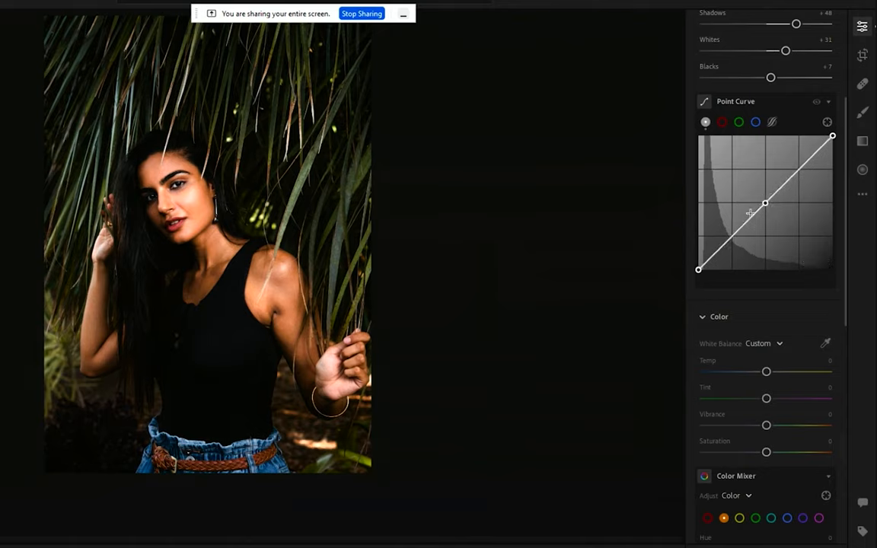
# Move the anchor down into the shadow range, testing lifts and pulls, and settle it on the diagonal
pyautogui.moveTo(764, 211); pyautogui.dragTo(765, 201)
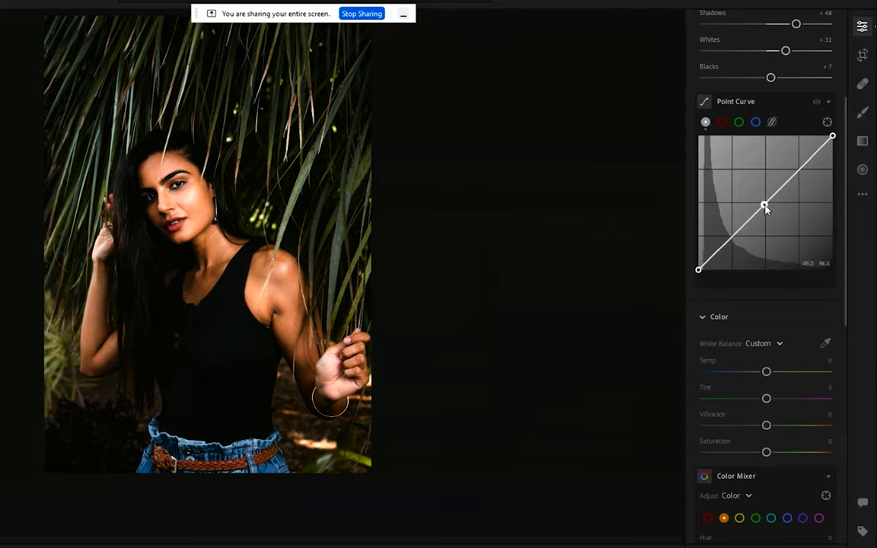
pyautogui.moveTo(765, 205); pyautogui.dragTo(734, 231)
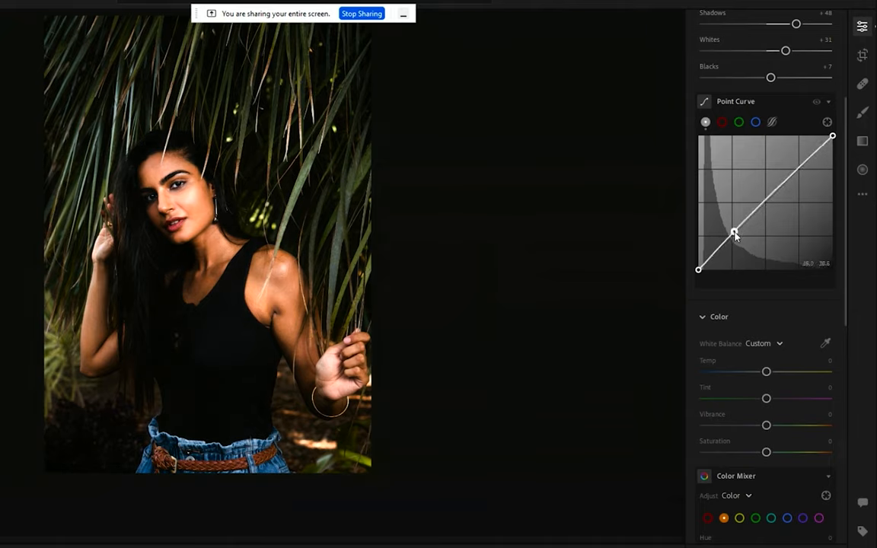
pyautogui.moveTo(734, 233); pyautogui.dragTo(730, 231)
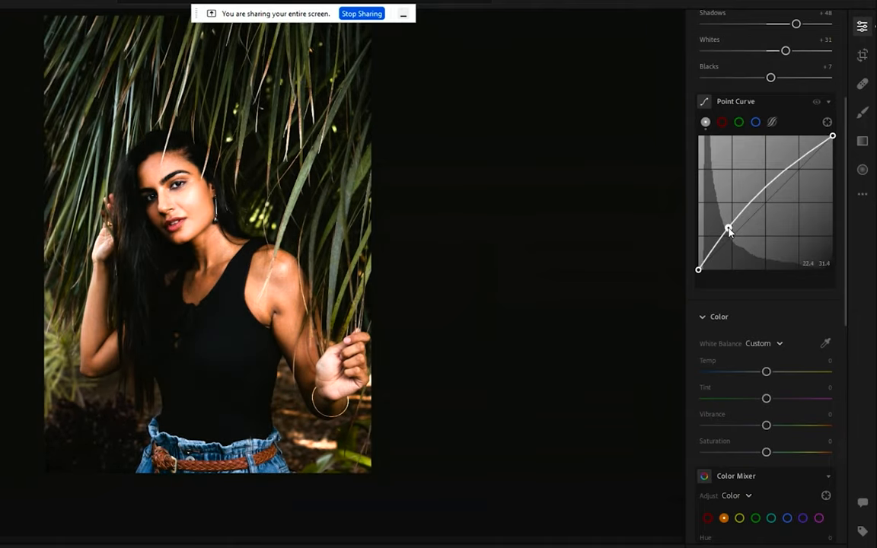
pyautogui.moveTo(728, 232); pyautogui.dragTo(725, 251)
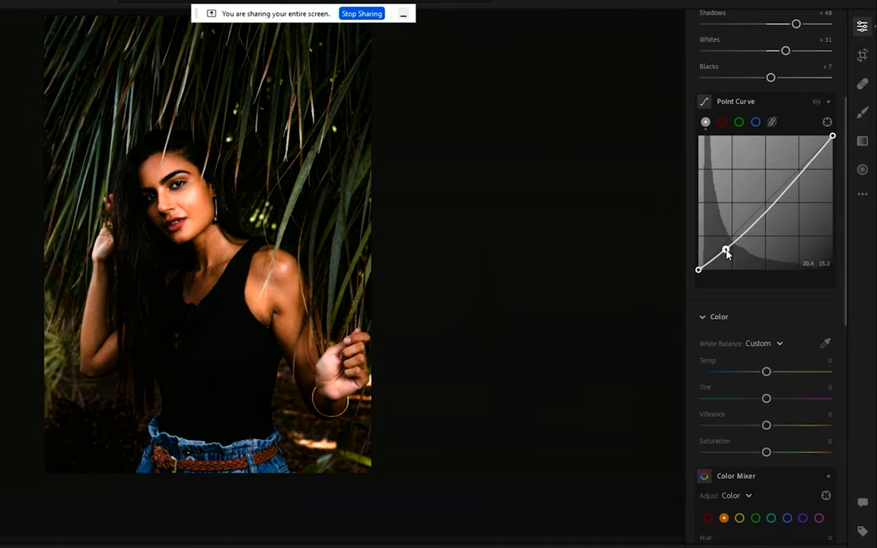
pyautogui.moveTo(727, 251); pyautogui.dragTo(725, 245)
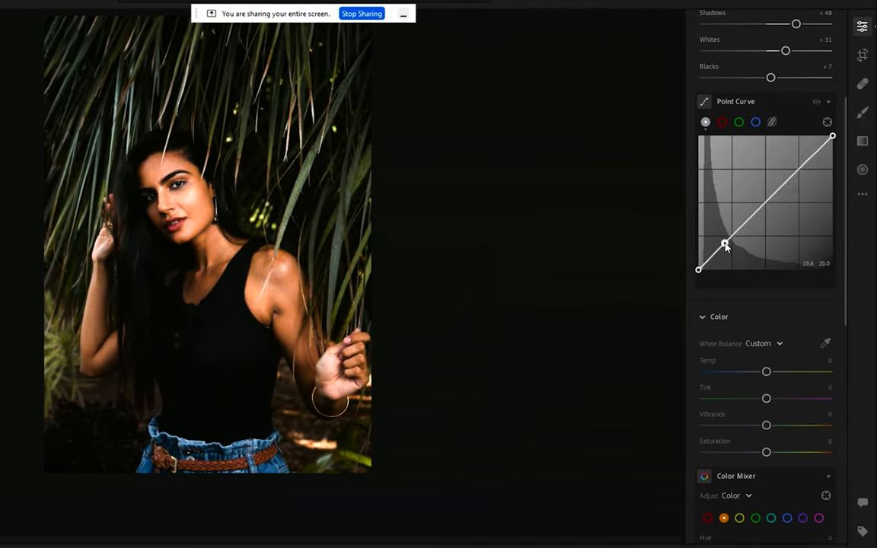
pyautogui.moveTo(725, 245); pyautogui.dragTo(725, 237)
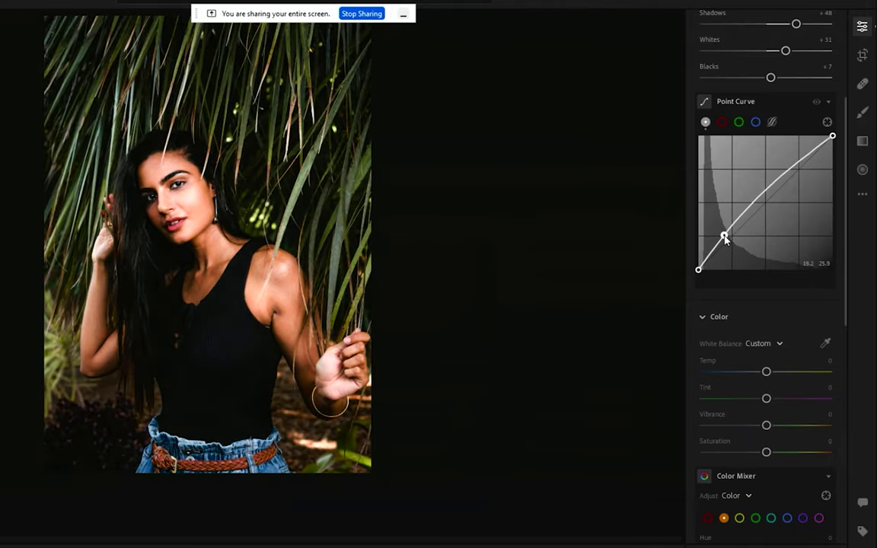
# Add a second anchor in the upper midtones, keeping it on the diagonal
pyautogui.moveTo(725, 237); pyautogui.dragTo(805, 164)
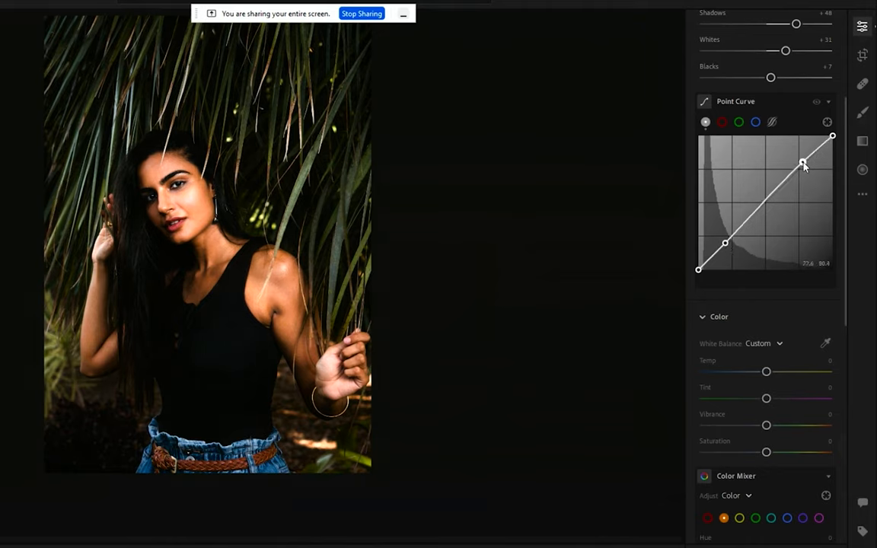
pyautogui.moveTo(801, 161); pyautogui.dragTo(801, 146)
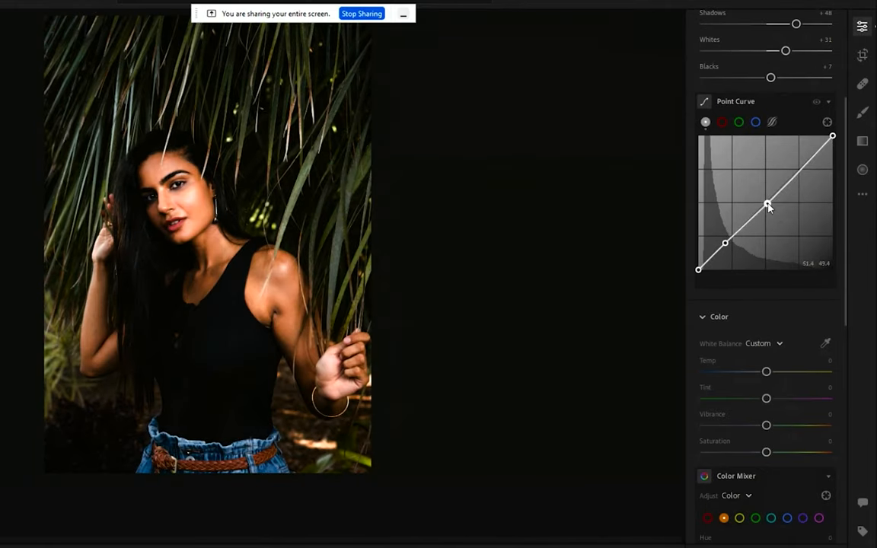
# Nudge the upper anchor slightly above the diagonal to brighten highlights
pyautogui.moveTo(768, 204); pyautogui.dragTo(764, 235)
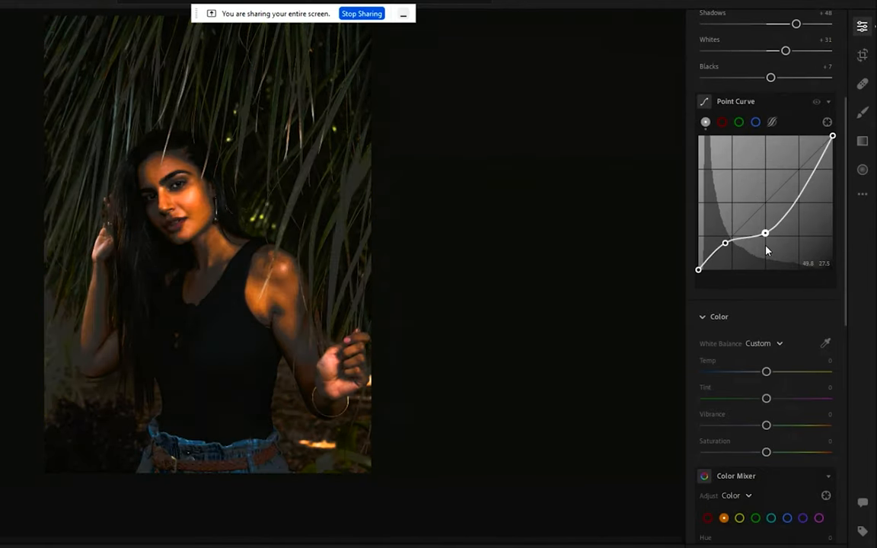
pyautogui.moveTo(765, 235); pyautogui.dragTo(782, 210)
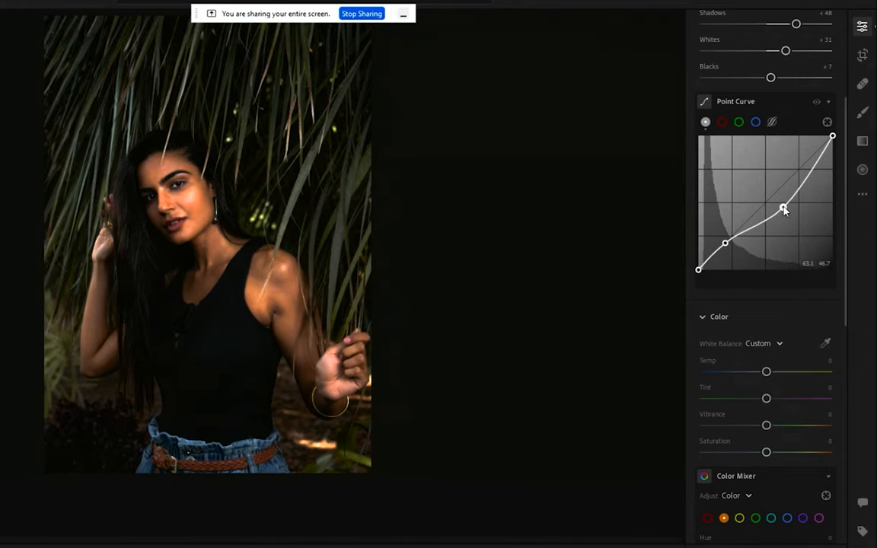
pyautogui.moveTo(785, 210); pyautogui.dragTo(813, 160)
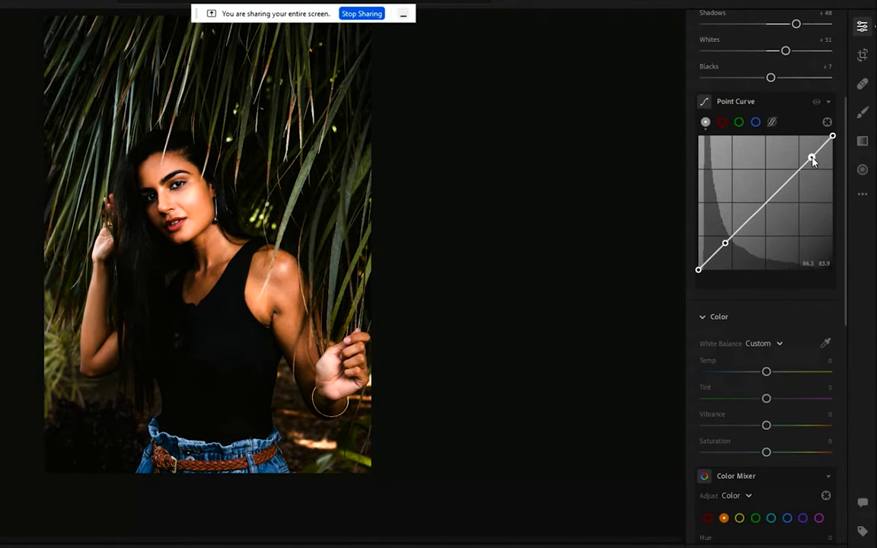
pyautogui.moveTo(810, 158); pyautogui.dragTo(804, 165)
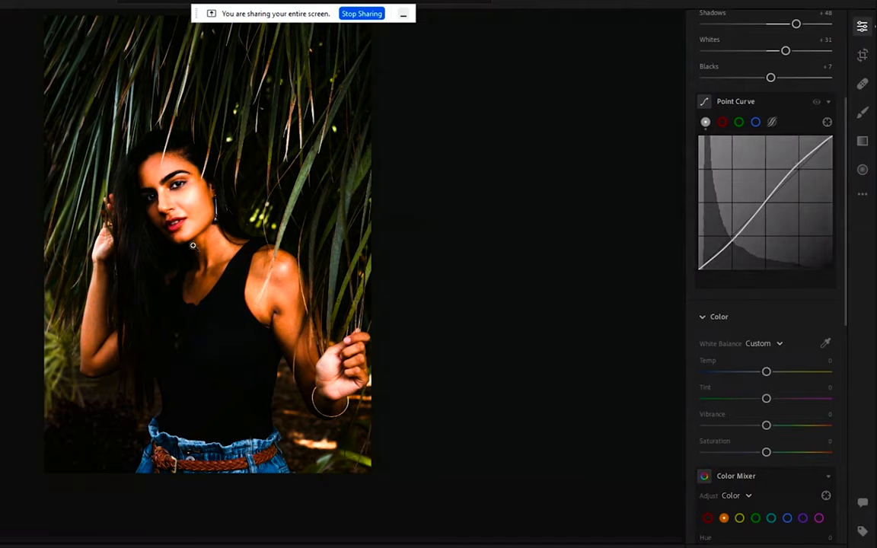
pyautogui.moveTo(657, 225)
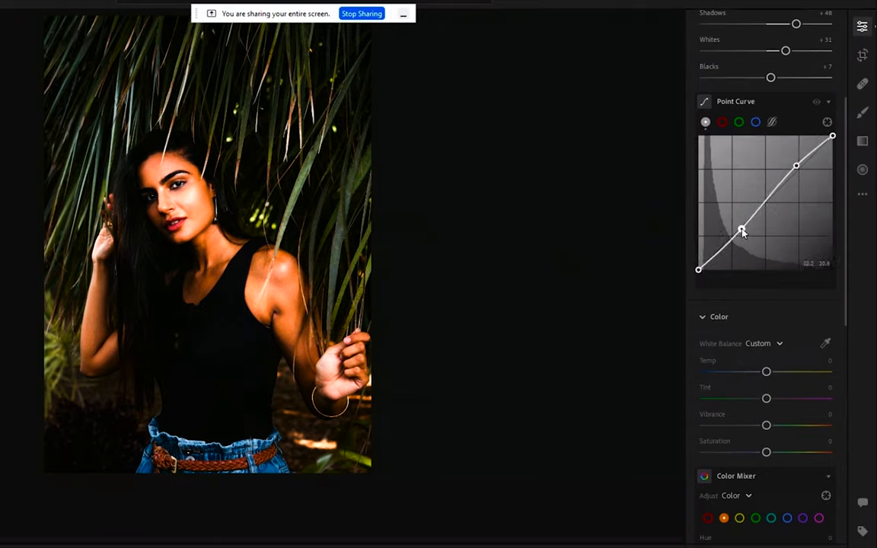
# Nudge the shadow anchor slightly below the diagonal, completing a subtle contrast S-curve
pyautogui.moveTo(743, 232); pyautogui.dragTo(723, 251)
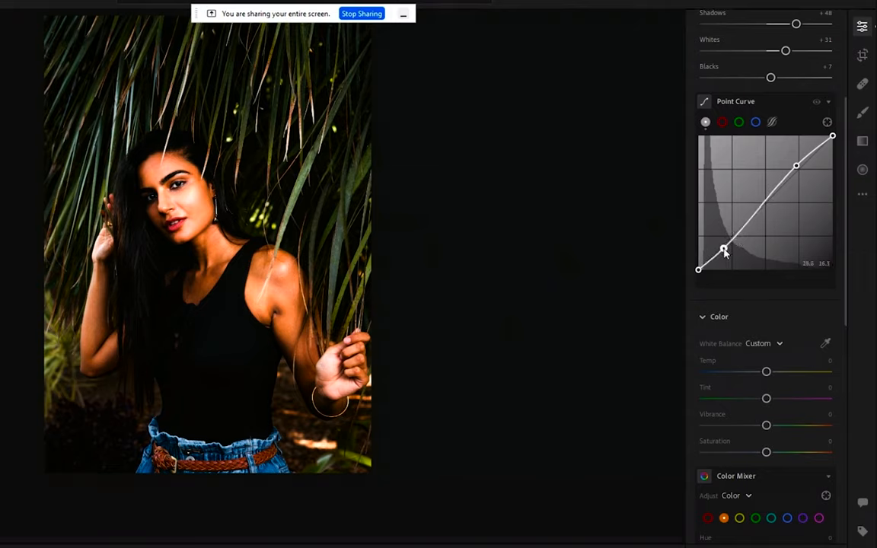
pyautogui.moveTo(723, 249); pyautogui.dragTo(737, 238)
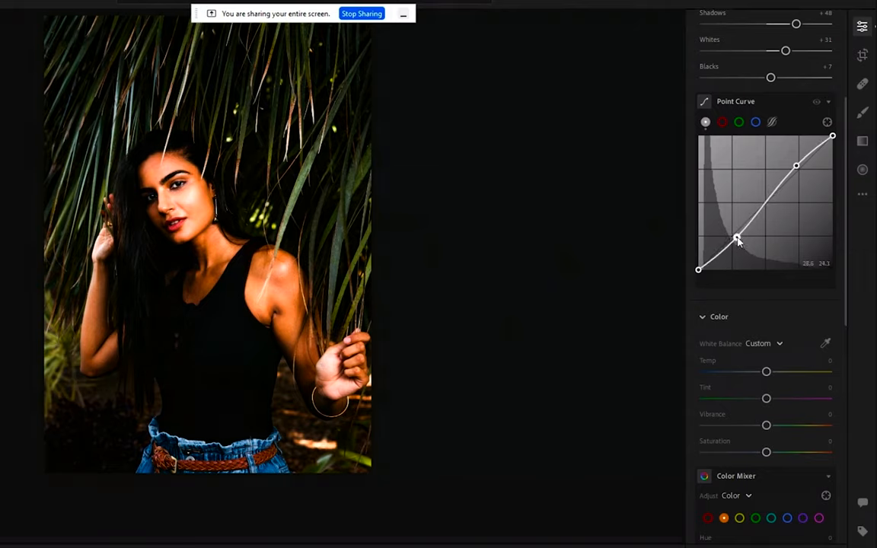